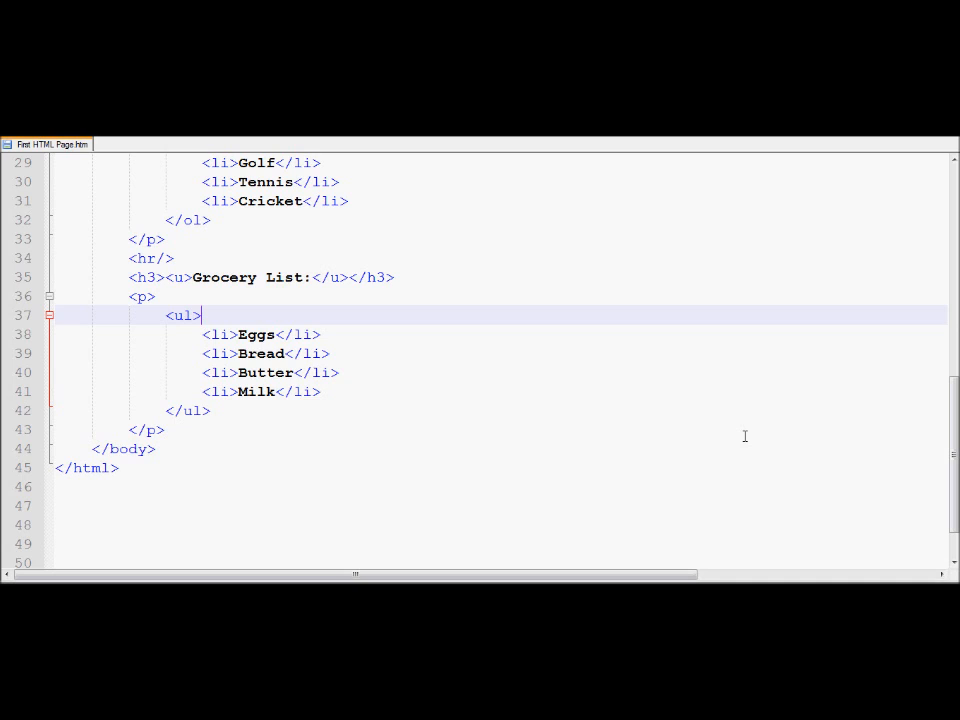
# Add an empty type="" attribute to the Grocery List <ul> tag, cursor between the quotes
pyautogui.write('t')
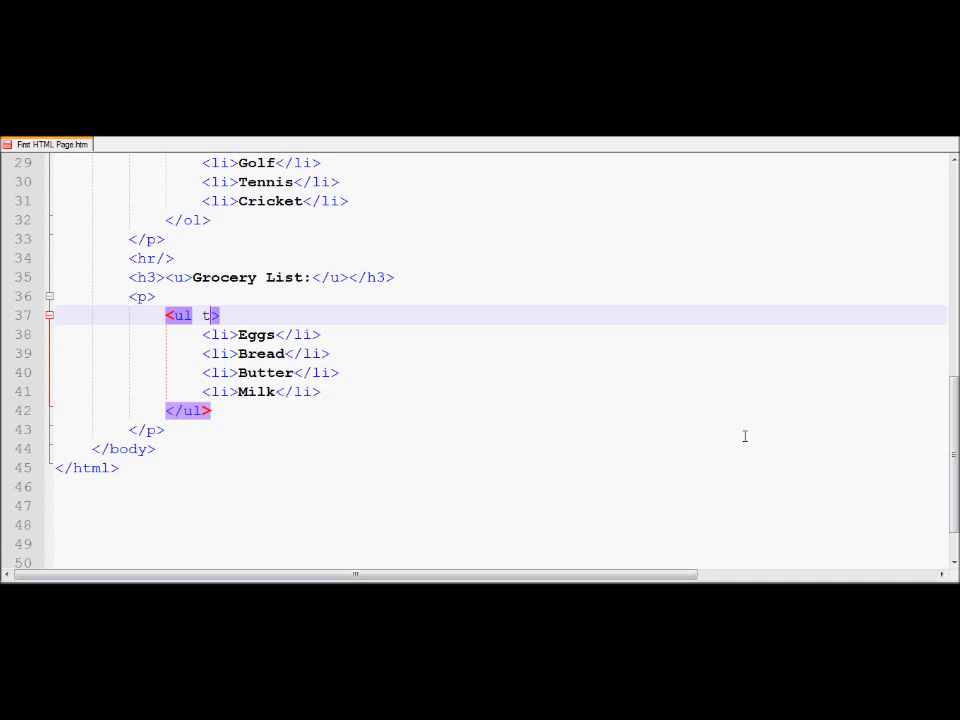
pyautogui.write('ype=""')
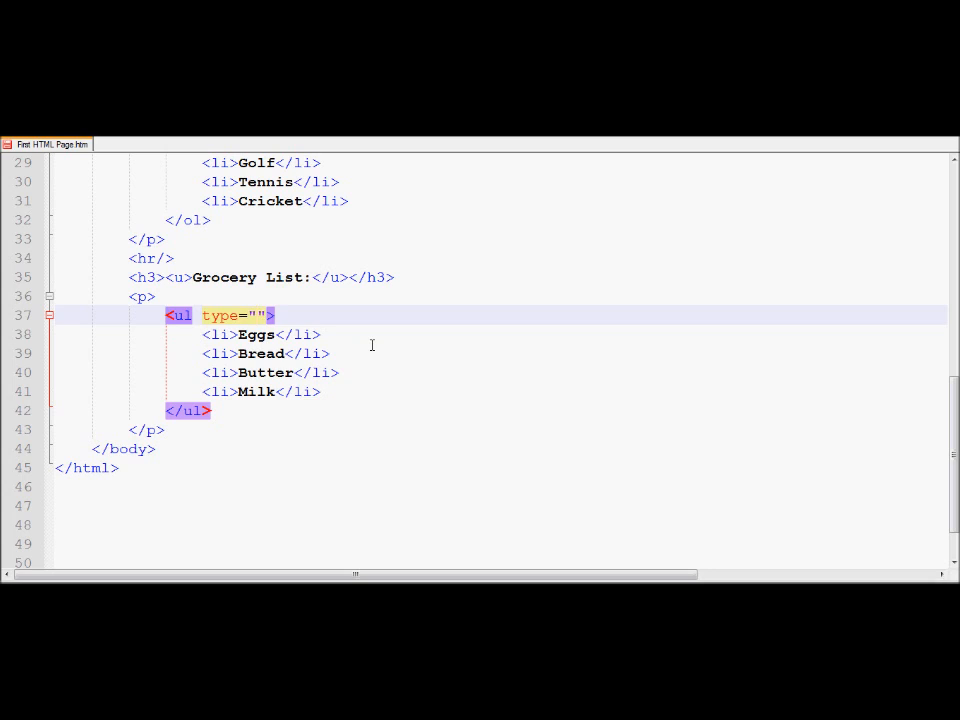
pyautogui.click(258, 316)
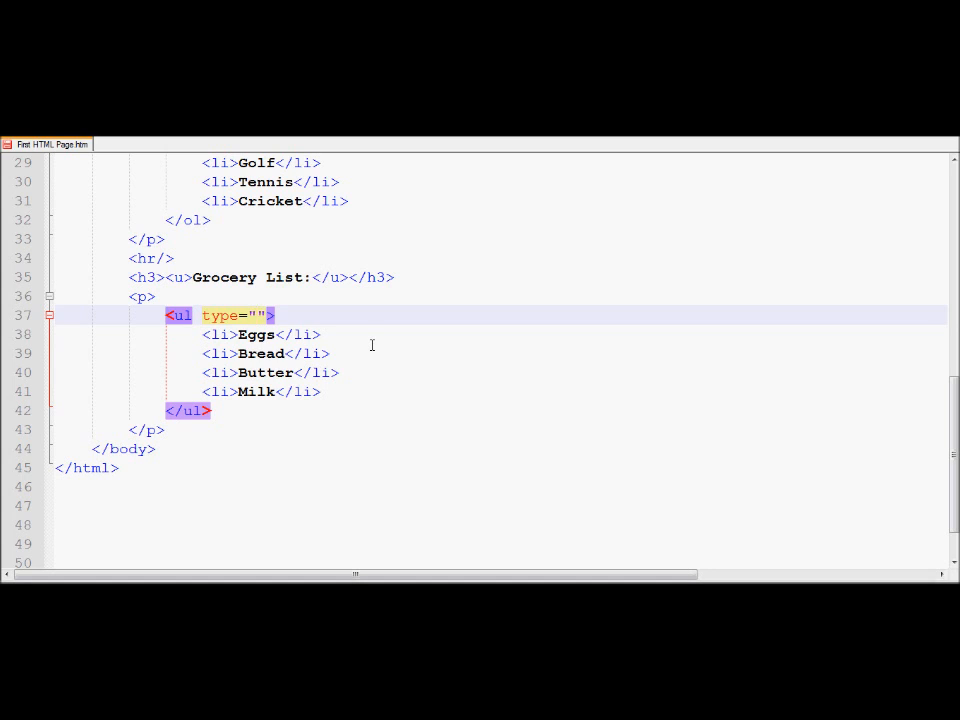
# Set the Grocery List bullet type to square
pyautogui.write('square')
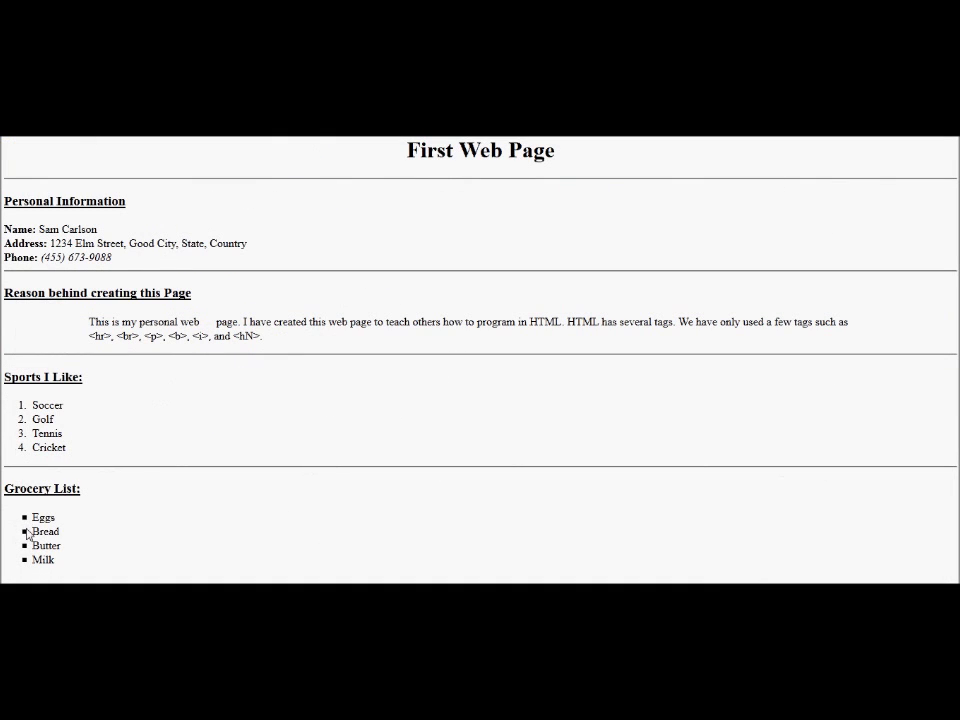
pyautogui.moveTo(28, 566)
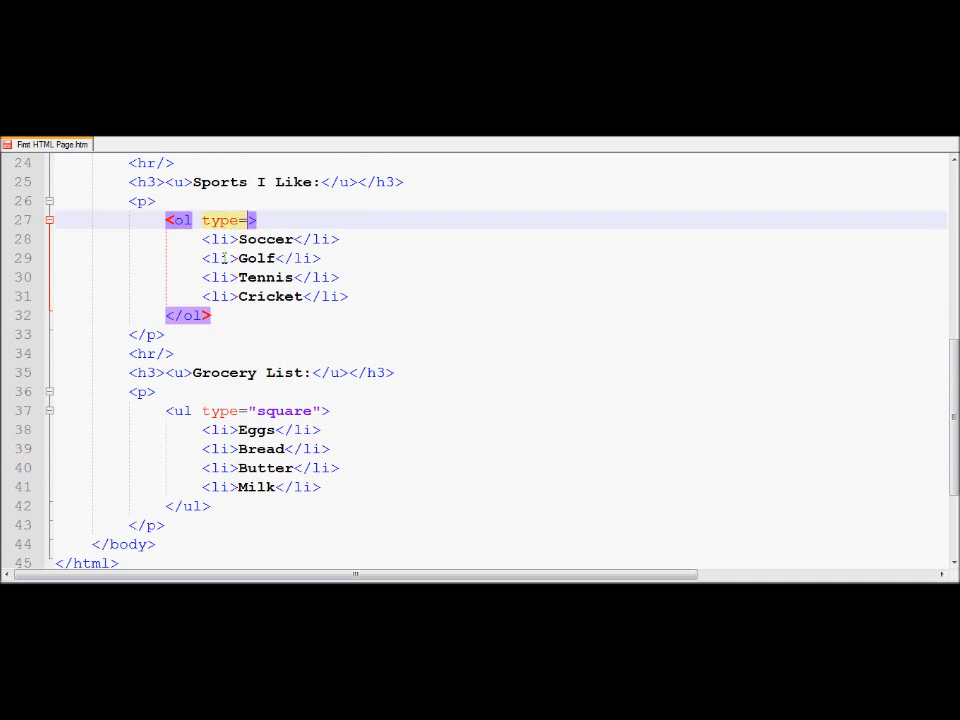
# Set the Sports I Like <ol> type to "A" and preview the lettered list in Firefox
pyautogui.write('"a"')
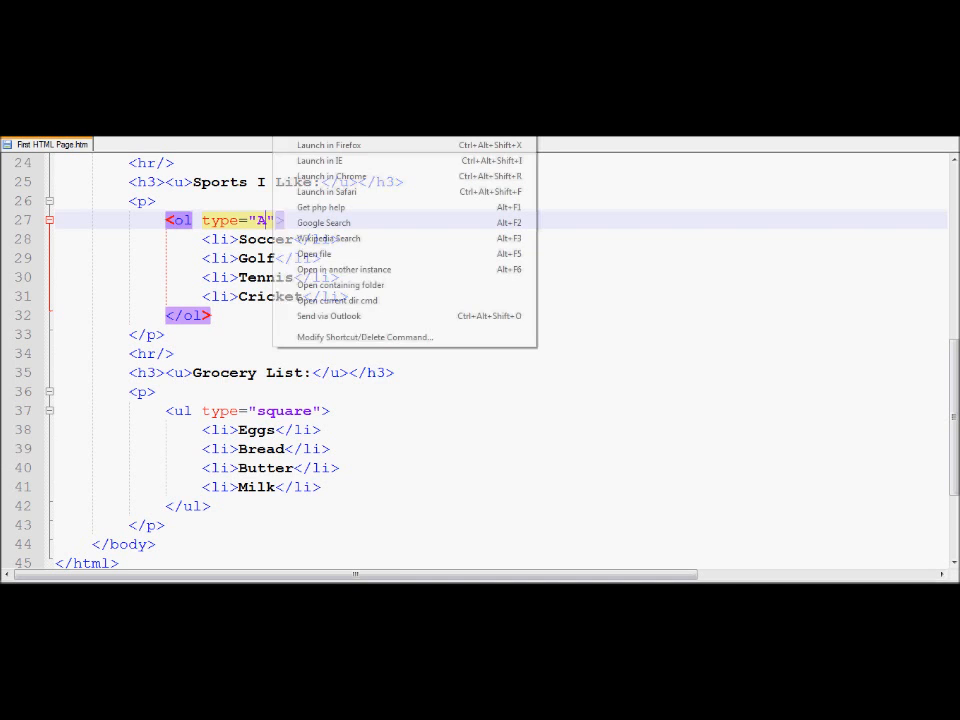
pyautogui.click(328, 144)
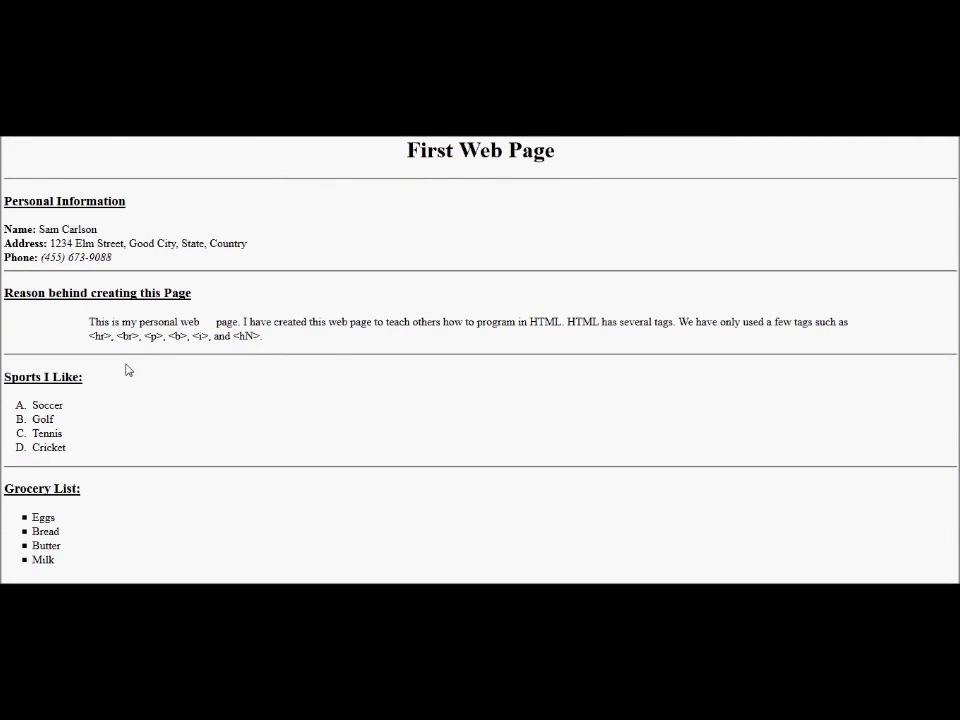
pyautogui.moveTo(26, 448)
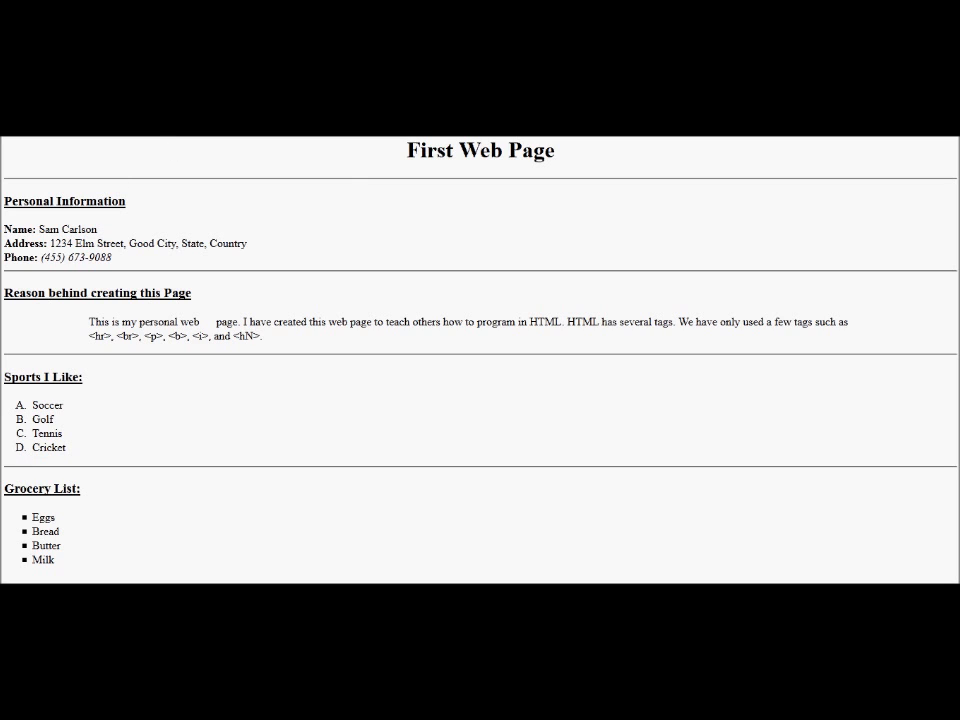
pyautogui.moveTo(660, 572)
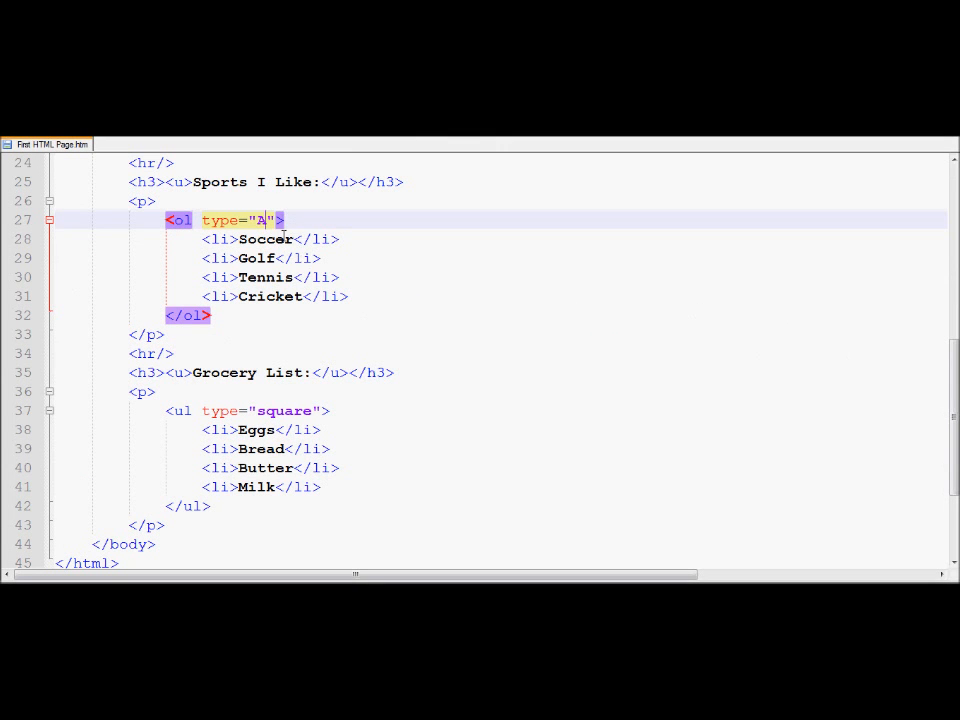
# Replace the A type value with I so Sports I Like uses Roman numerals
pyautogui.press('Backspace')
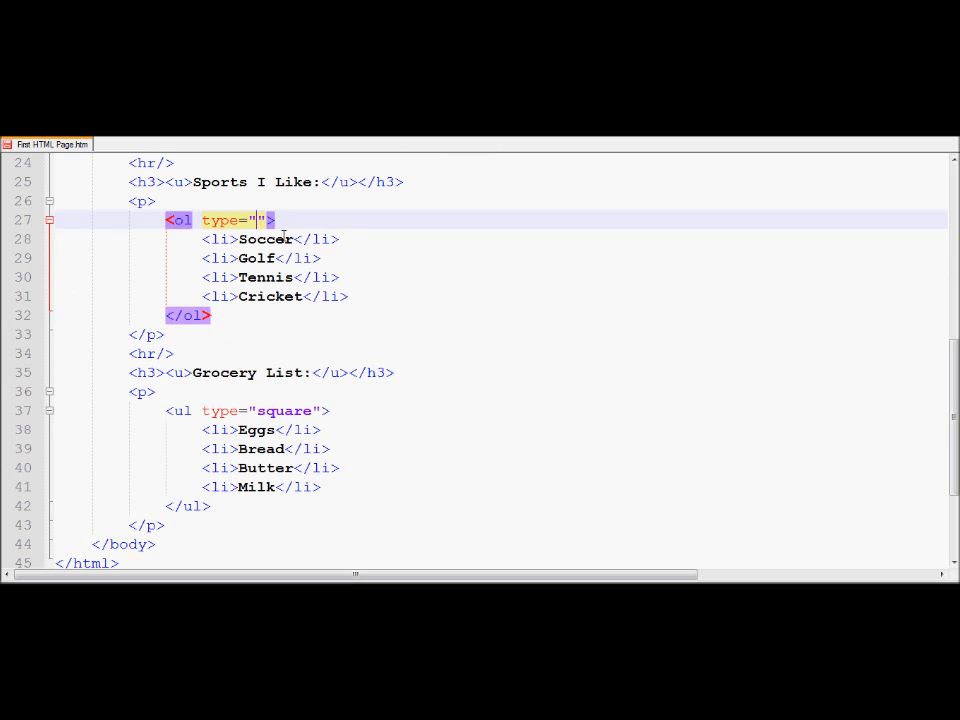
pyautogui.write('i')
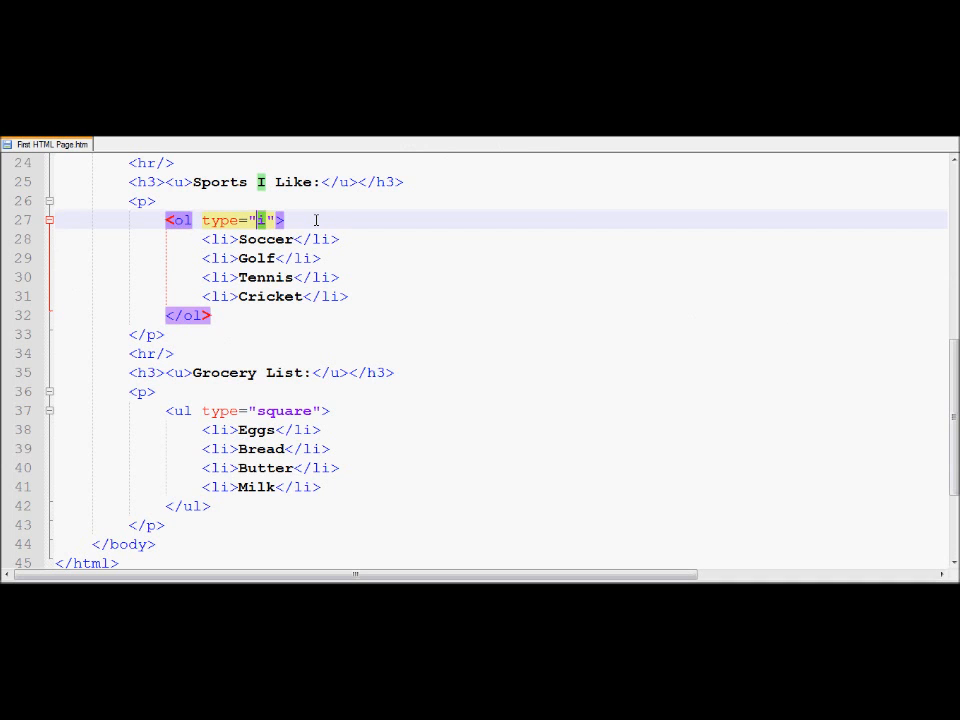
pyautogui.write('I')
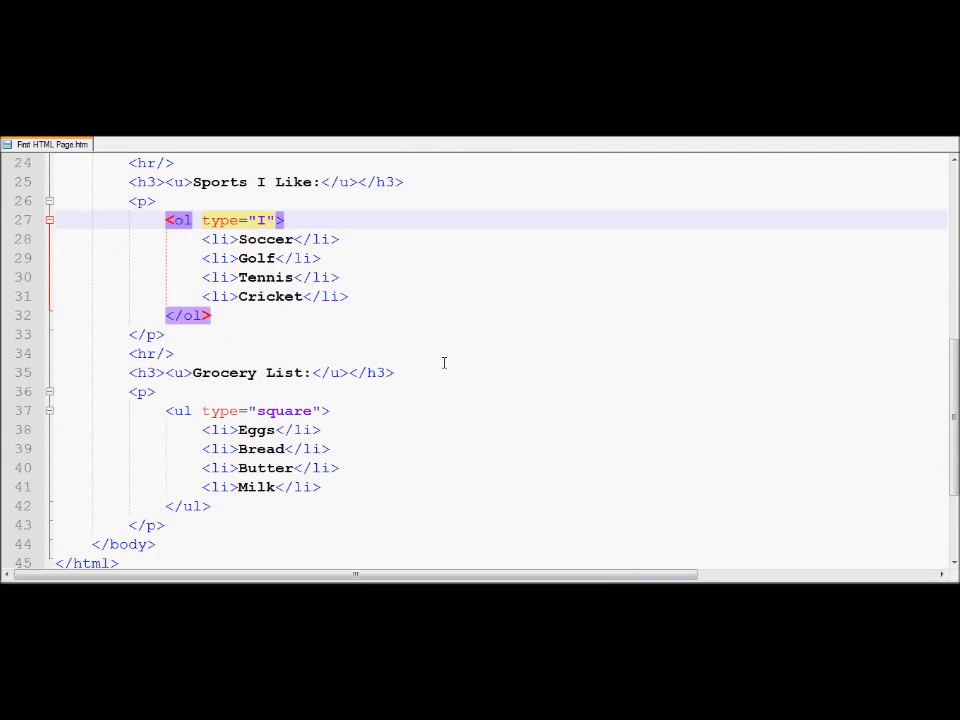
pyautogui.click(268, 220)
pyautogui.write('<h3><u>My backyard:</u></h3>')
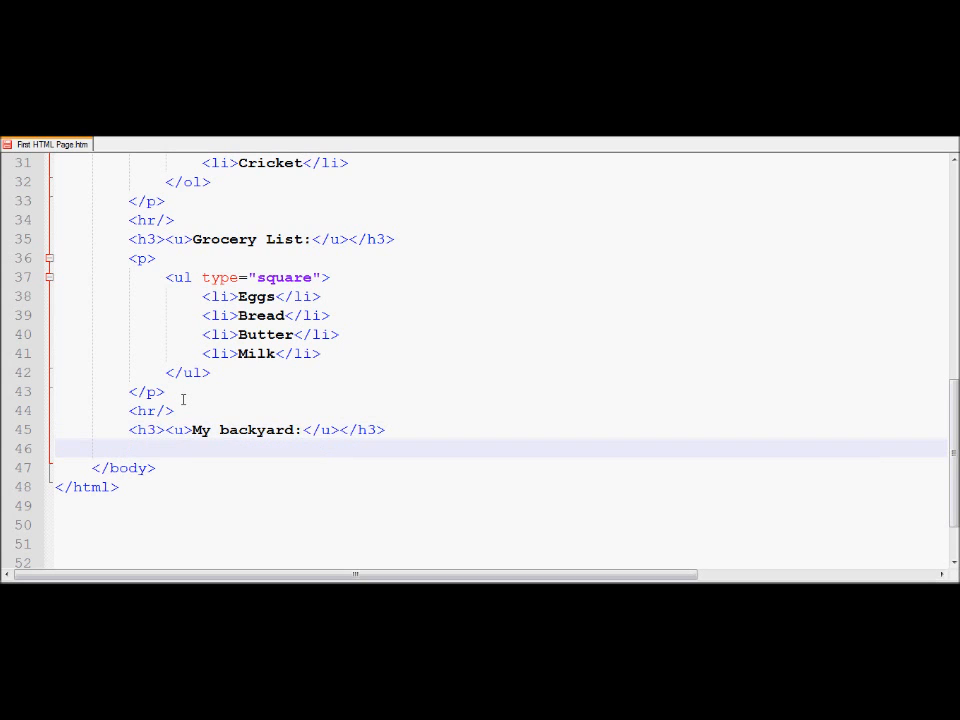
# Create the My backyard <ul> block containing a <li>Fruits</li> item
pyautogui.write('<ol')
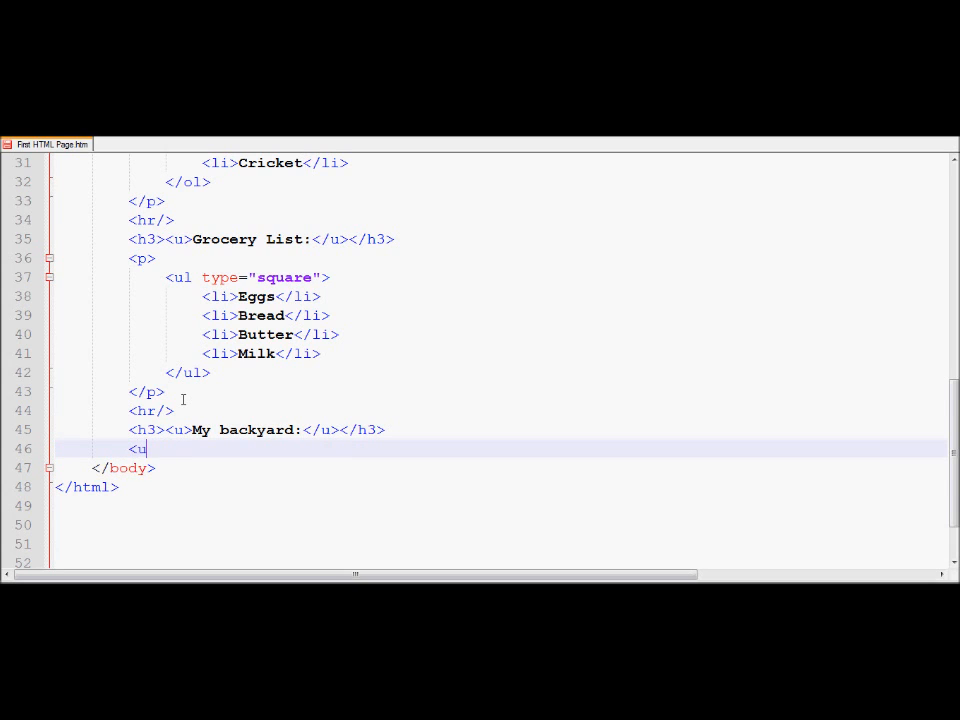
pyautogui.write('l>')
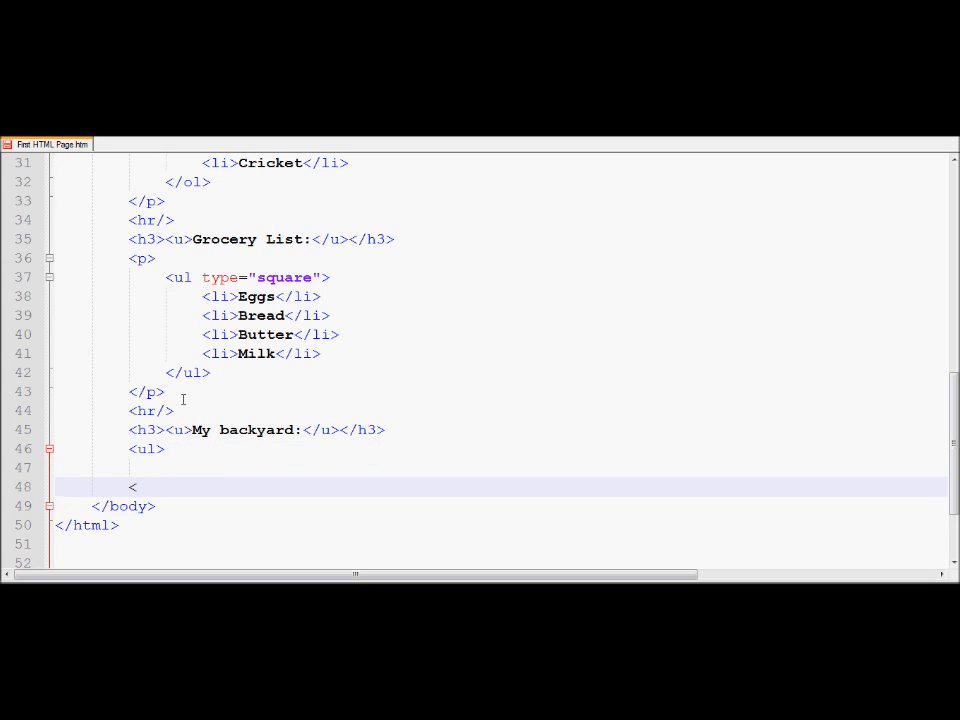
pyautogui.write('</ul>')
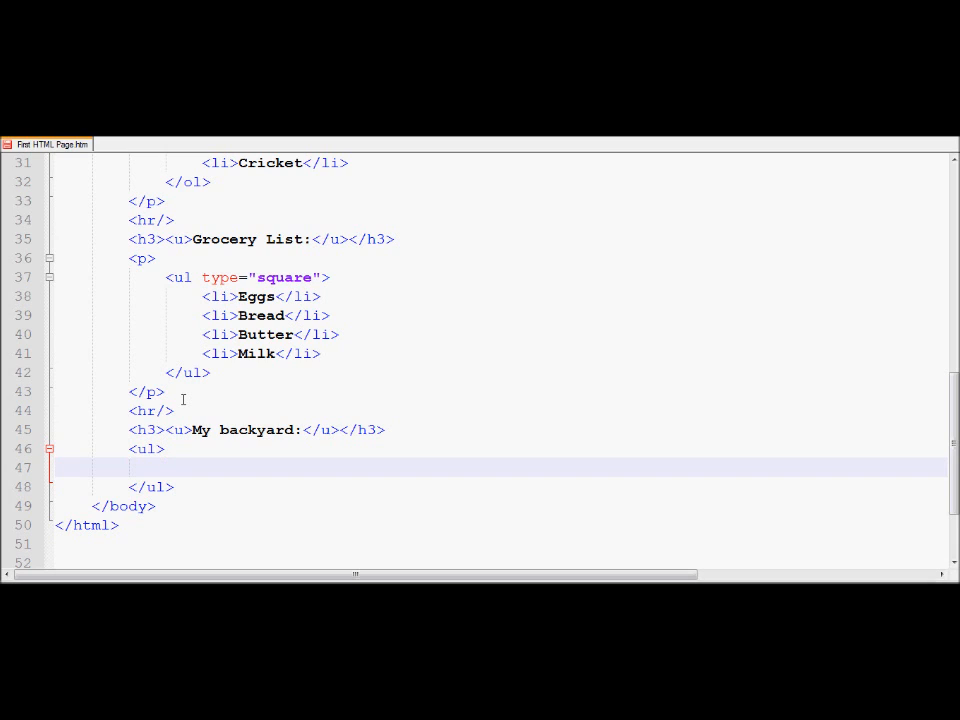
pyautogui.write('<')
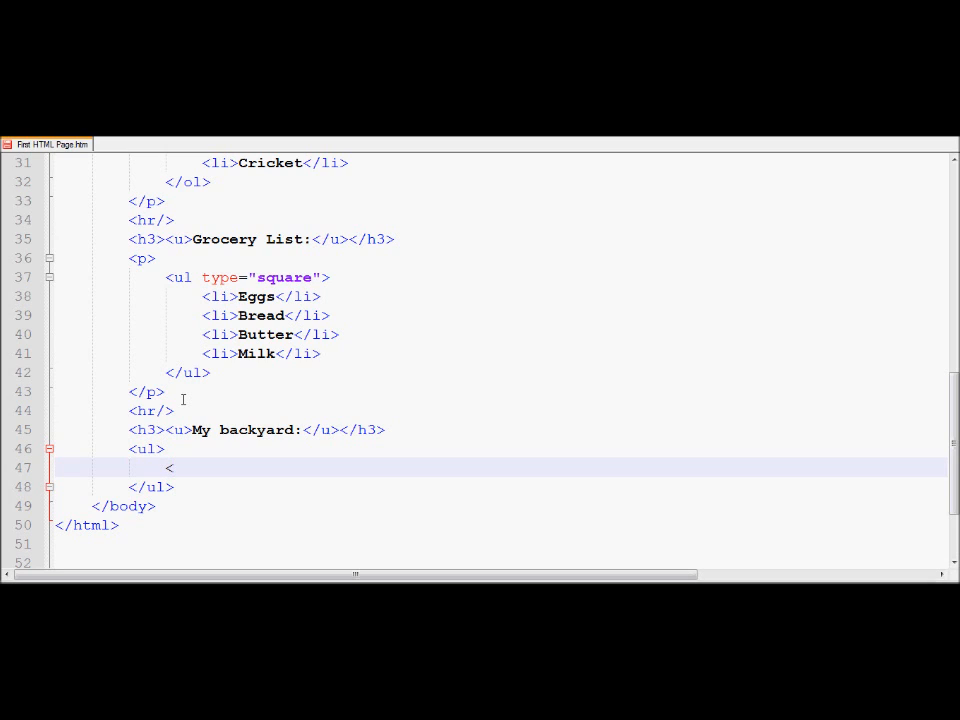
pyautogui.write('li>Fu')
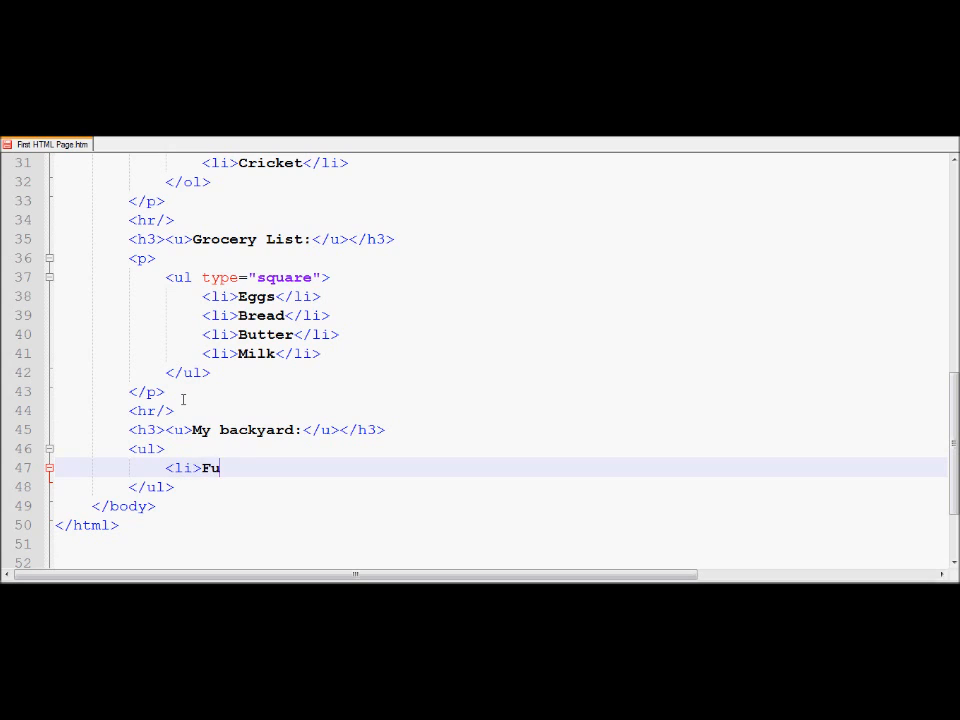
pyautogui.write('r')
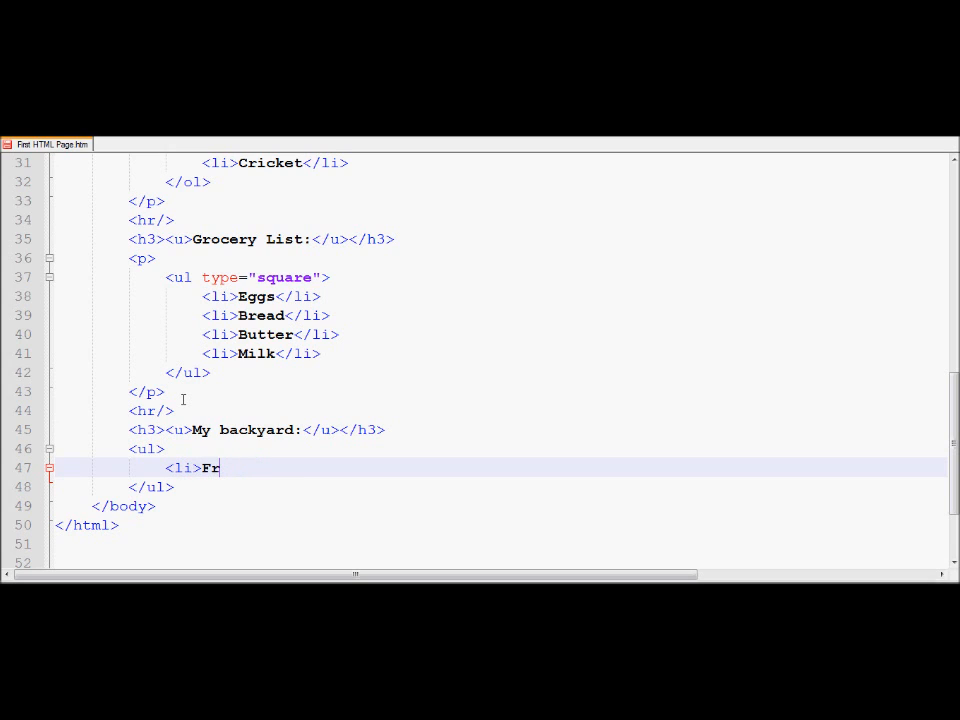
pyautogui.write('uits>')
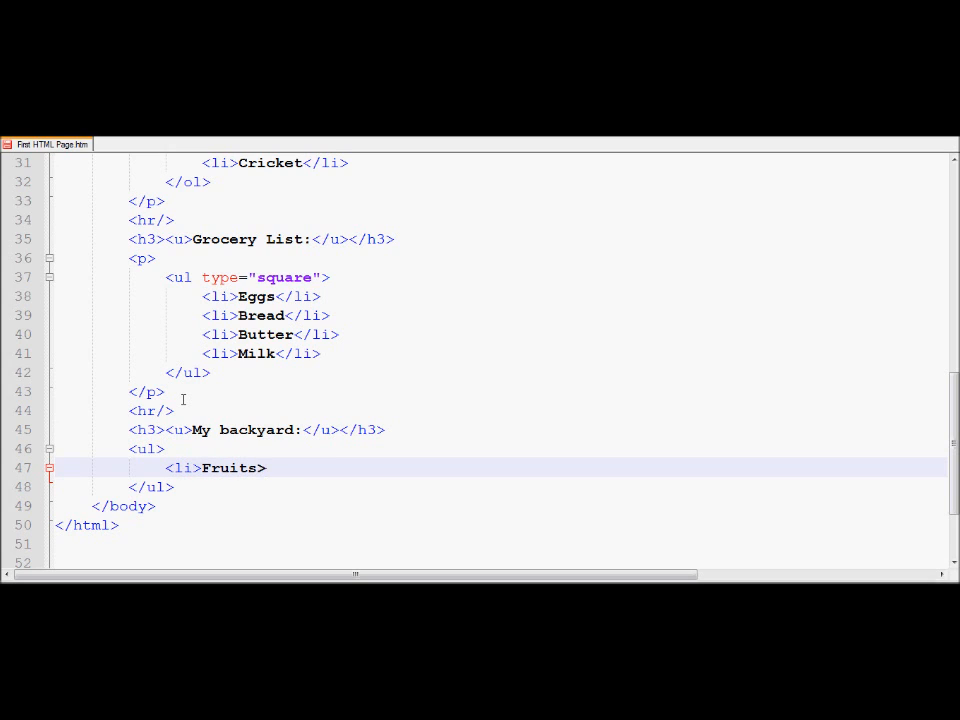
pyautogui.write('</li')
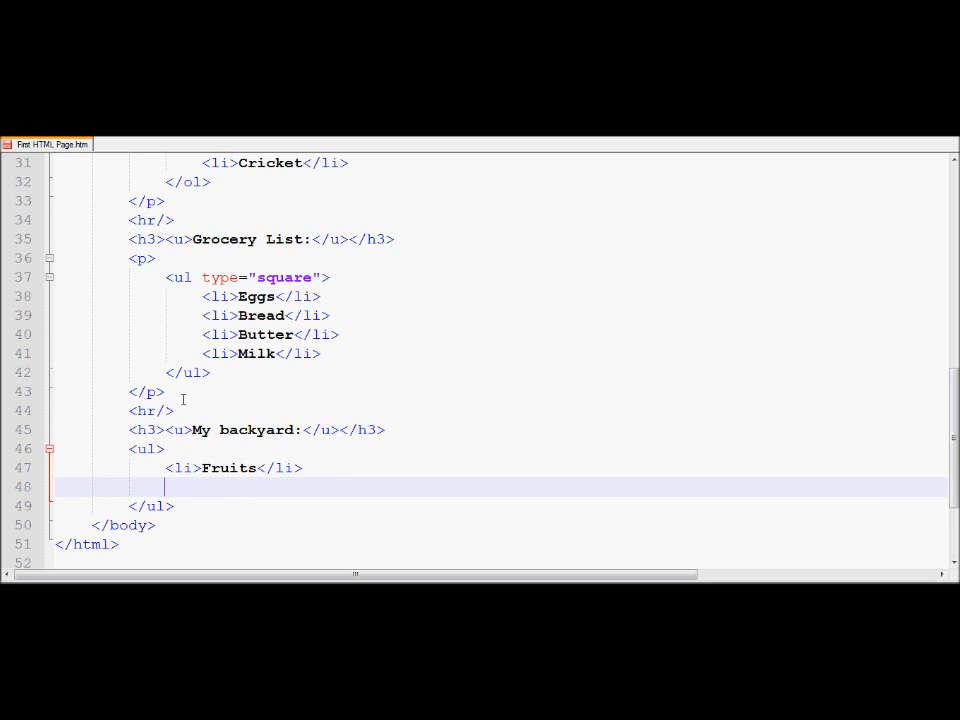
# Nest an <ol> with one empty <li></li> item under Fruits
pyautogui.write('<')
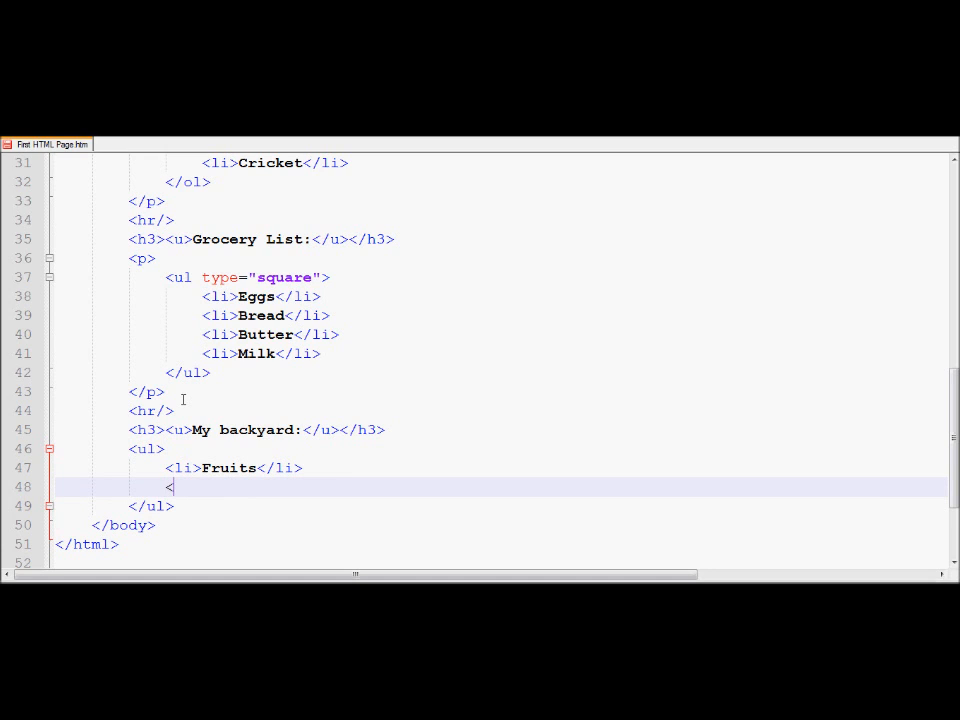
pyautogui.write('ol')
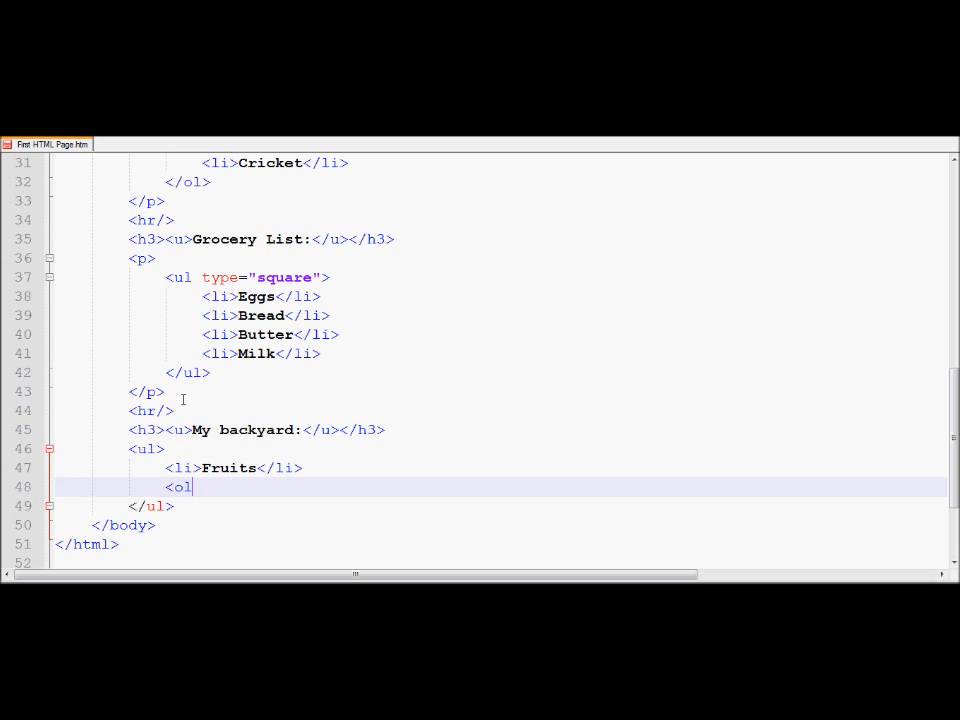
pyautogui.write('>')
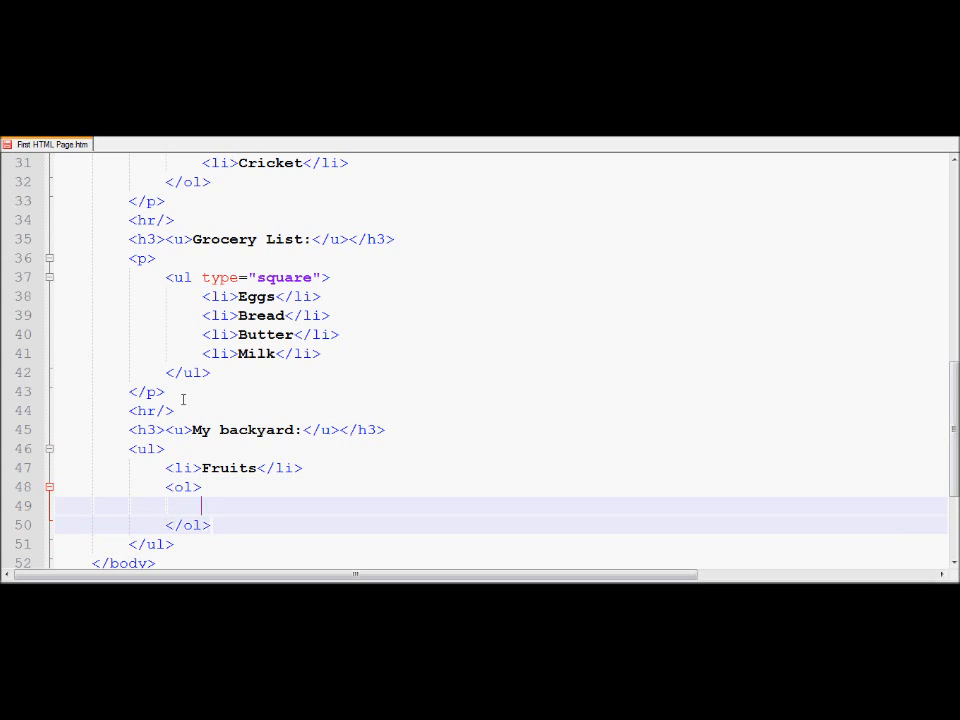
pyautogui.write('<li><')
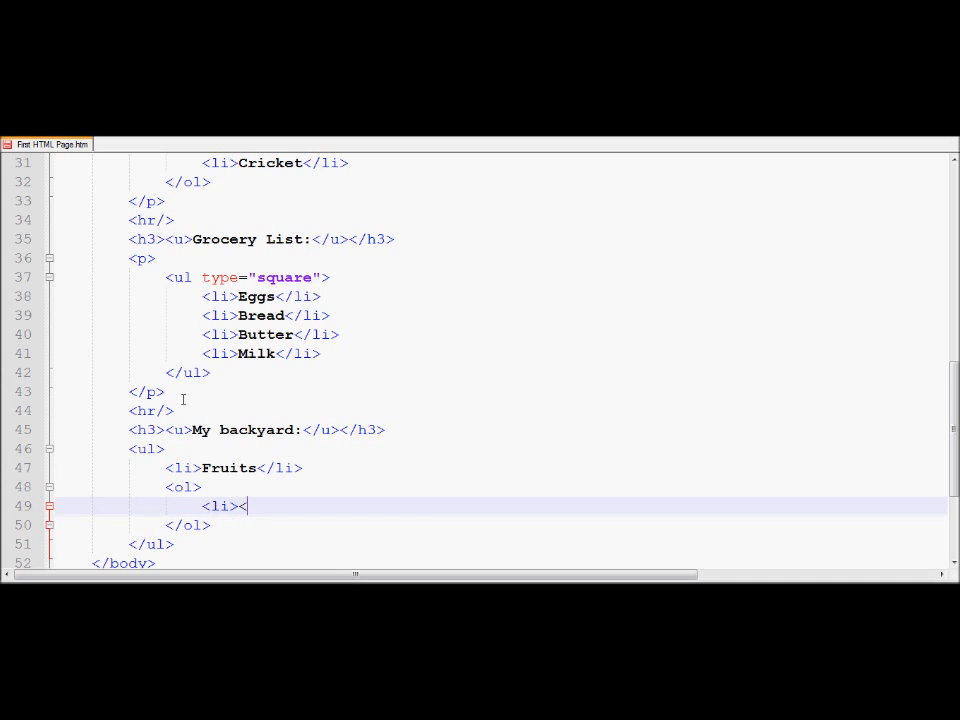
pyautogui.write('/li>')
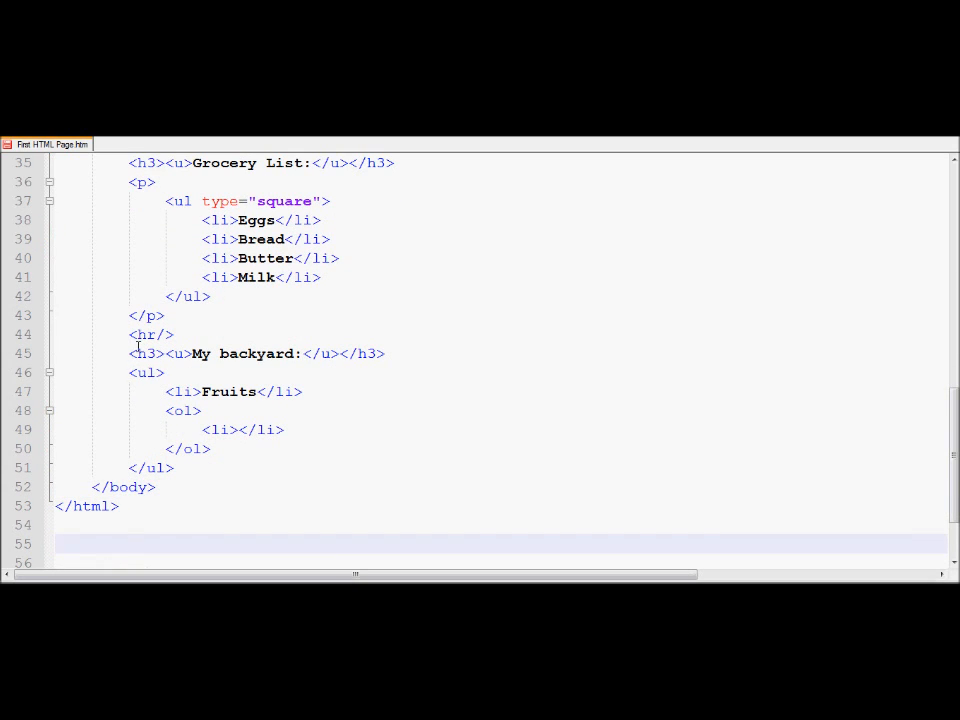
pyautogui.click(148, 372)
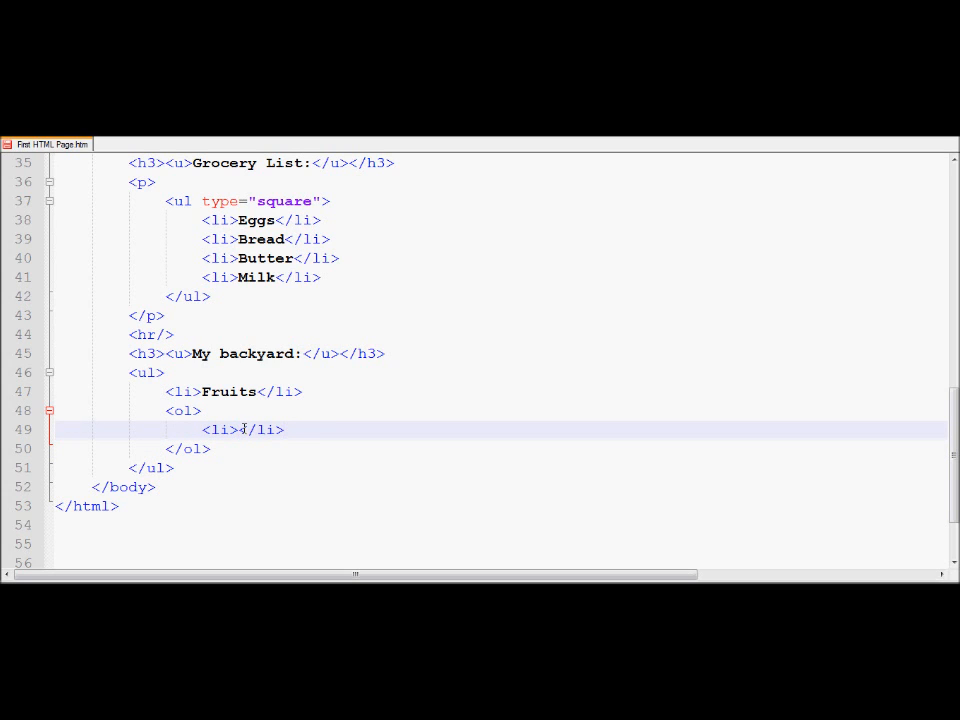
# Fill the Fruits sublist with Strawberries, Raspberries and Blackberries items
pyautogui.write('strawber')
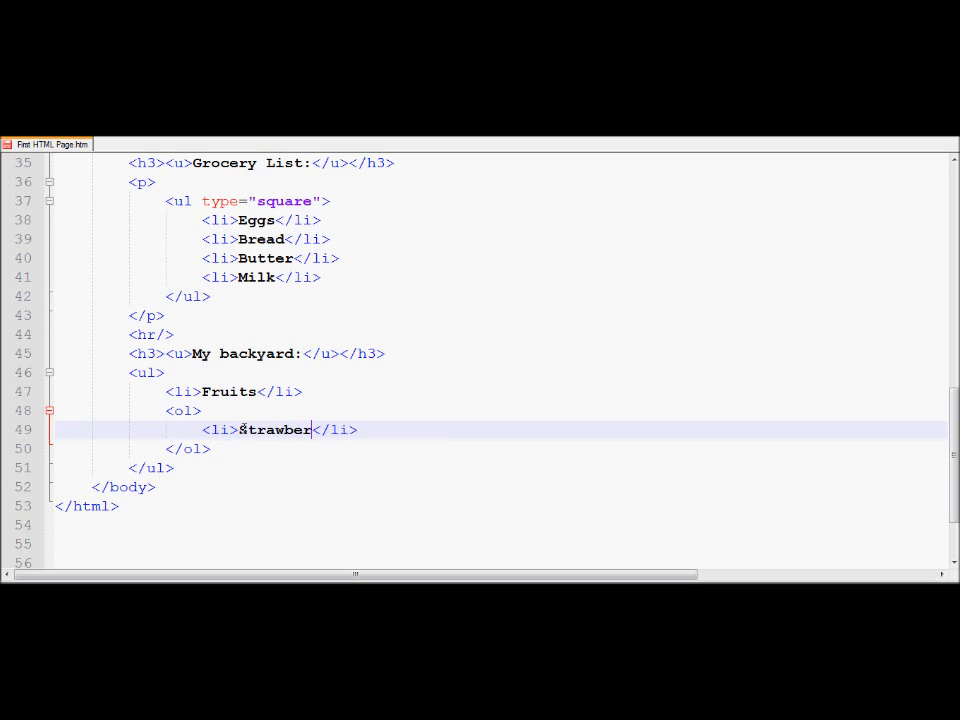
pyautogui.write('ries')
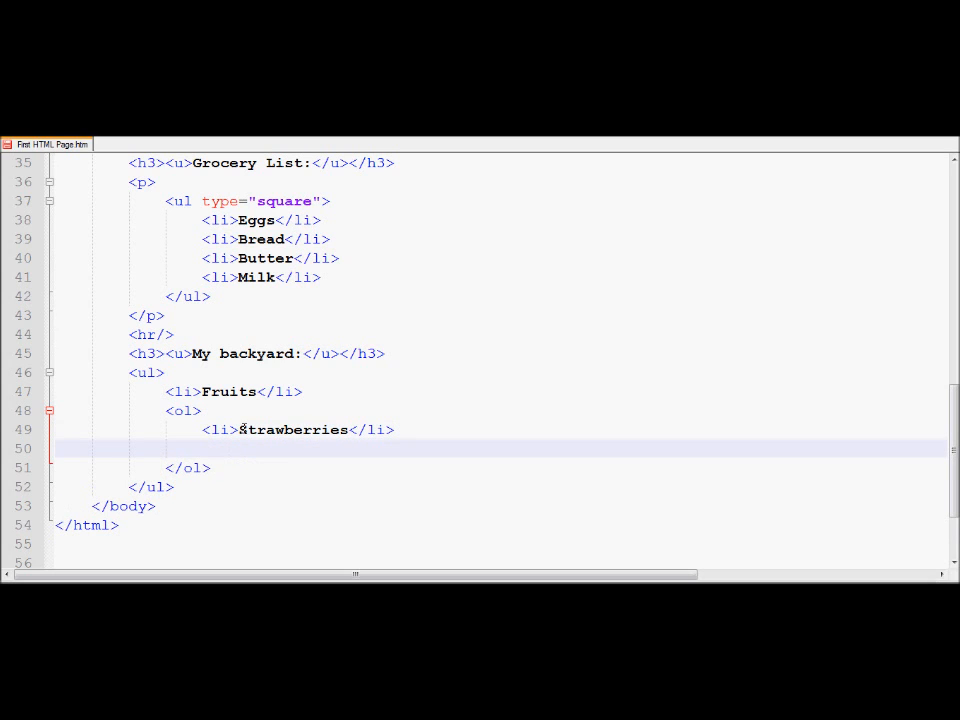
pyautogui.write('<li>Ra')
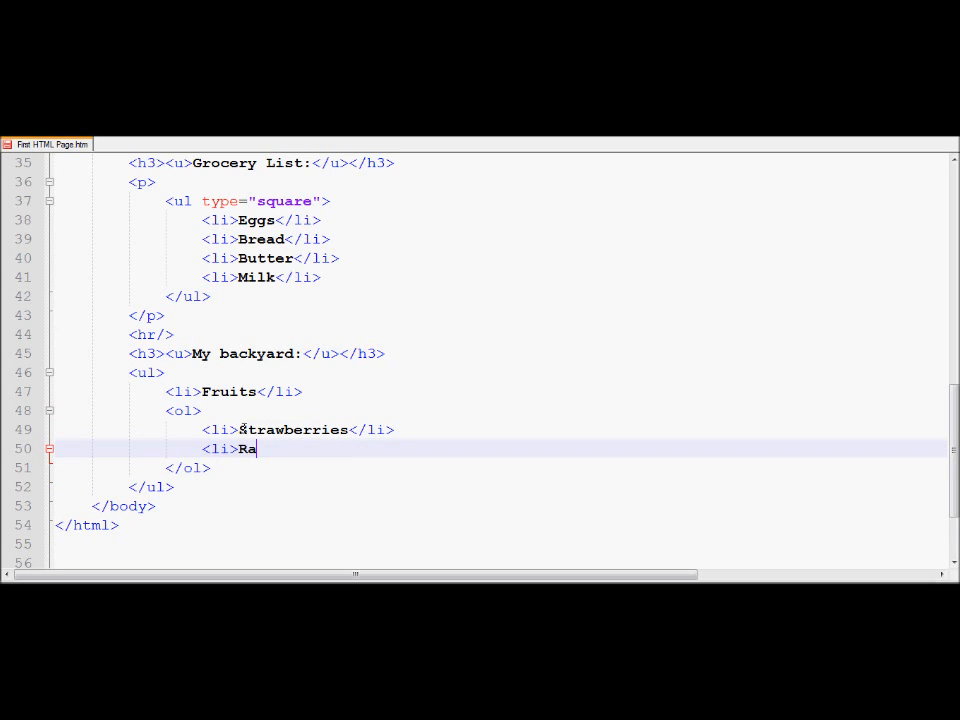
pyautogui.write('spbe')
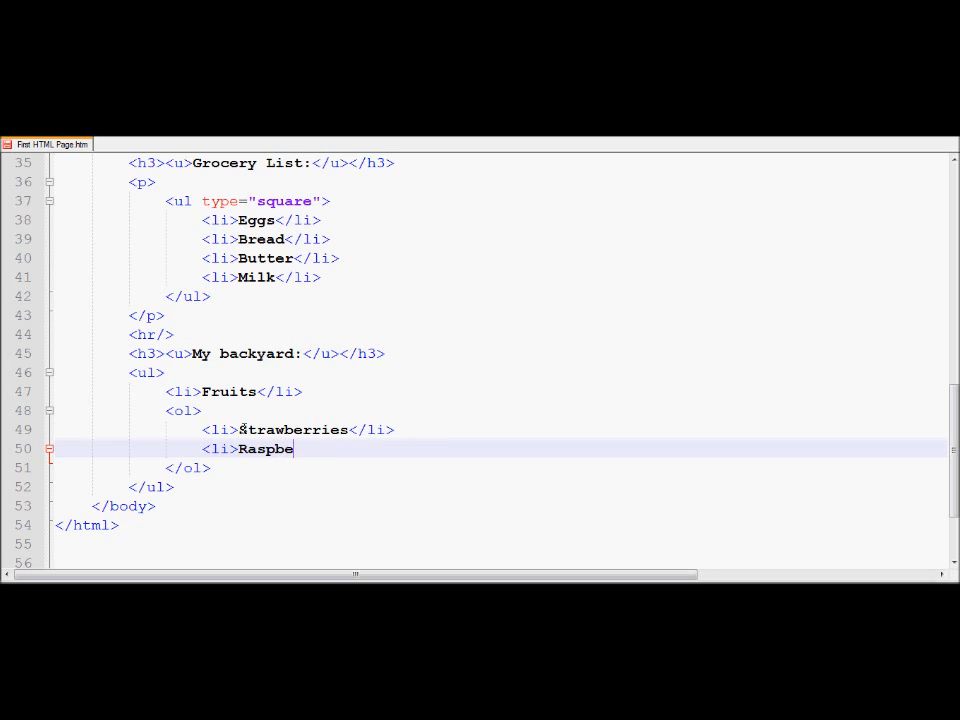
pyautogui.write('rries</i>')
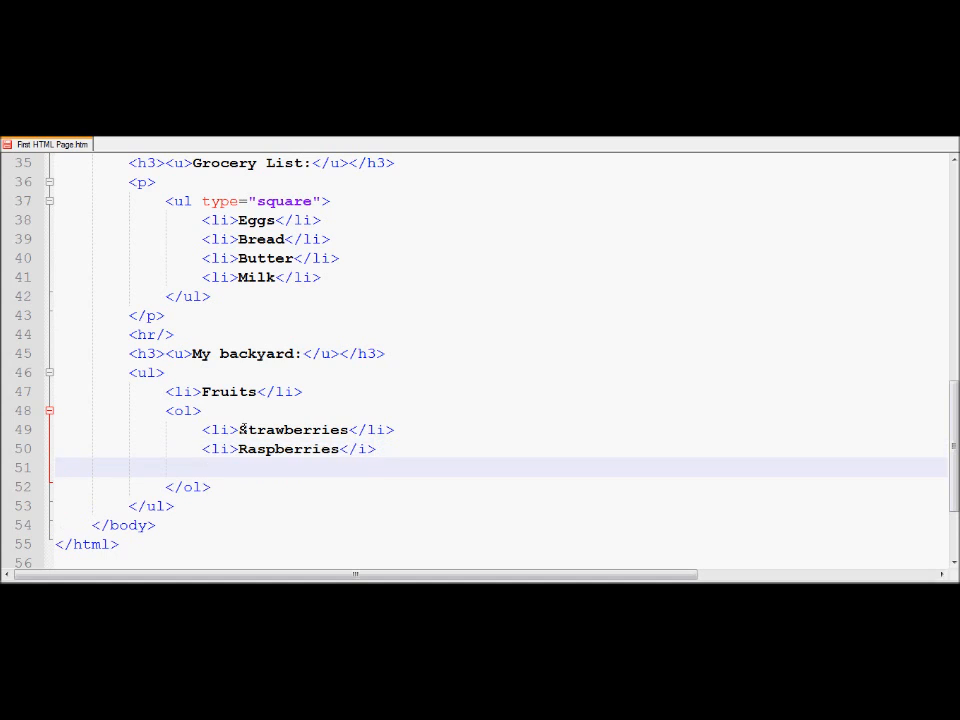
pyautogui.write('<li>Bl')
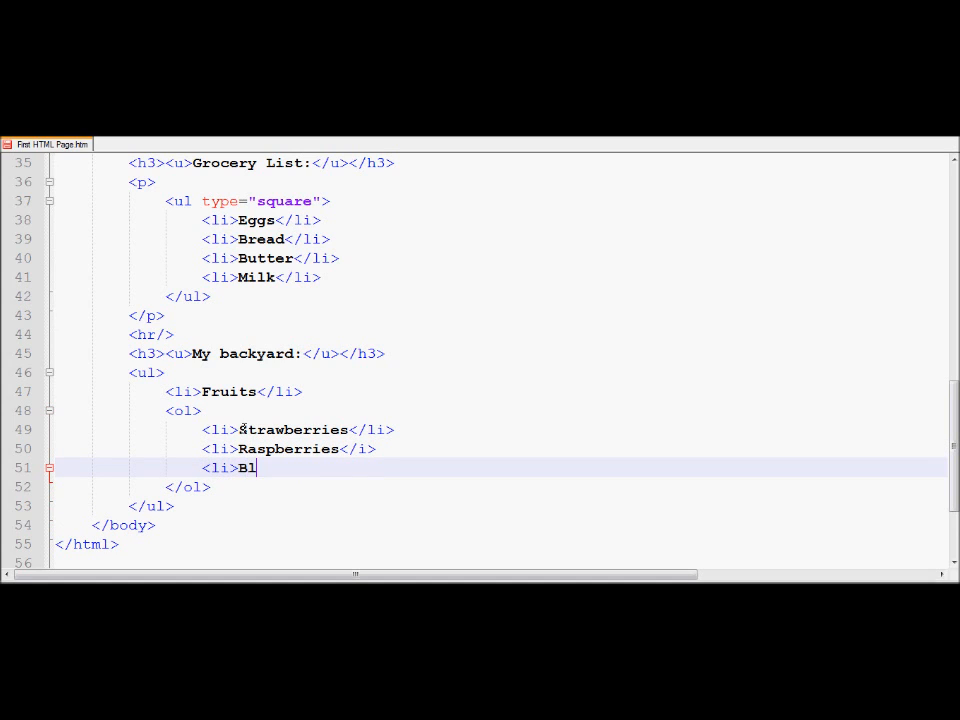
pyautogui.write('ackberrie')
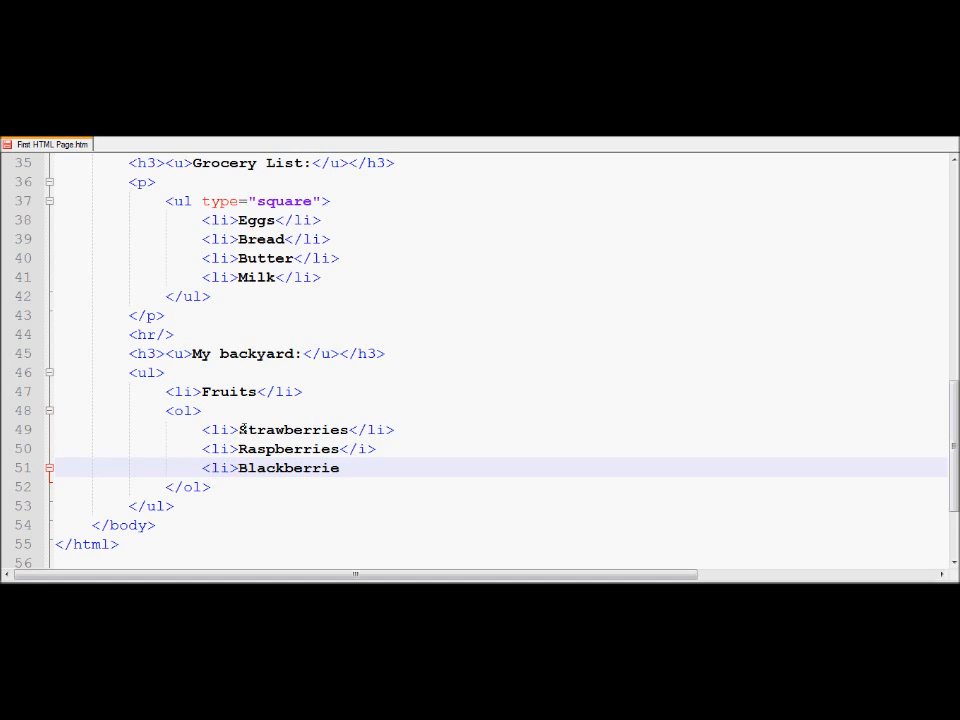
pyautogui.write('s<li')
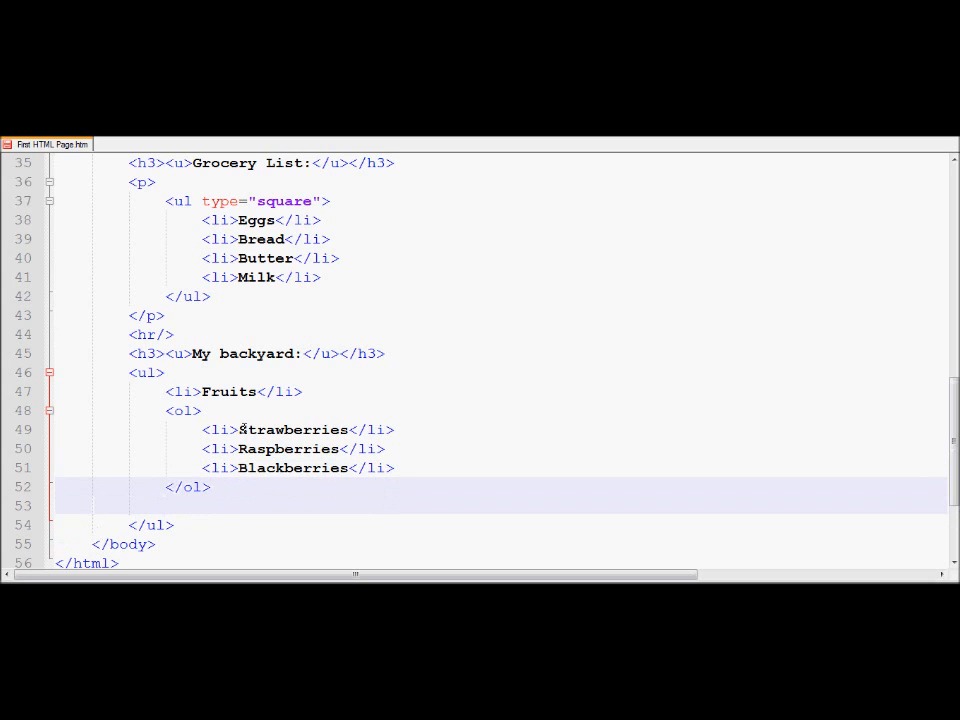
# Add a Vegetables item to the outer list after the fruit sublist
pyautogui.write('<li>')
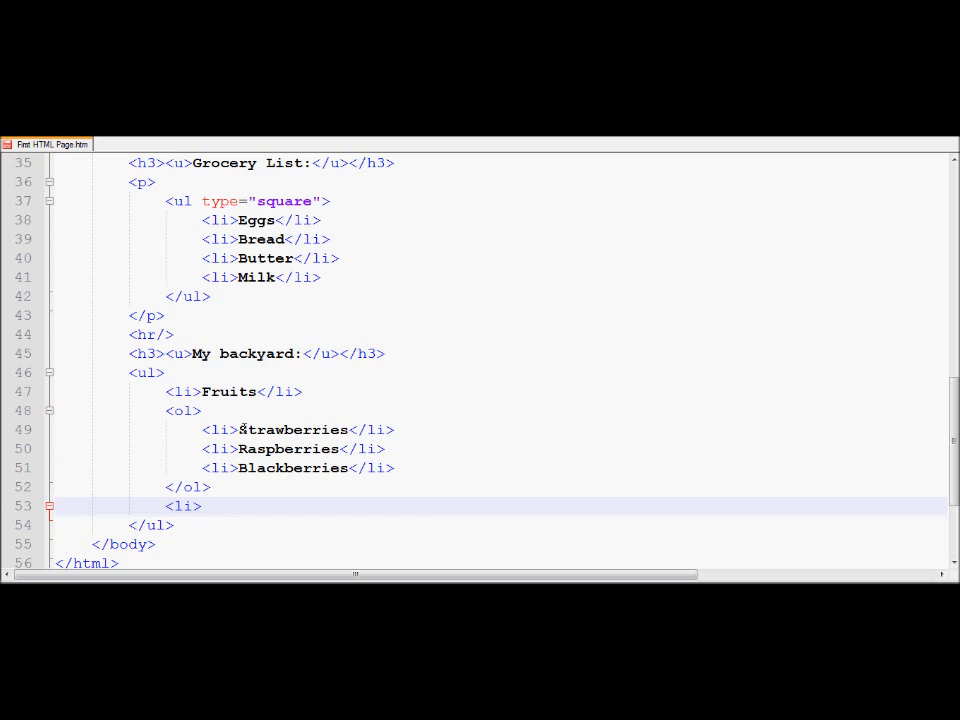
pyautogui.write('Vege')
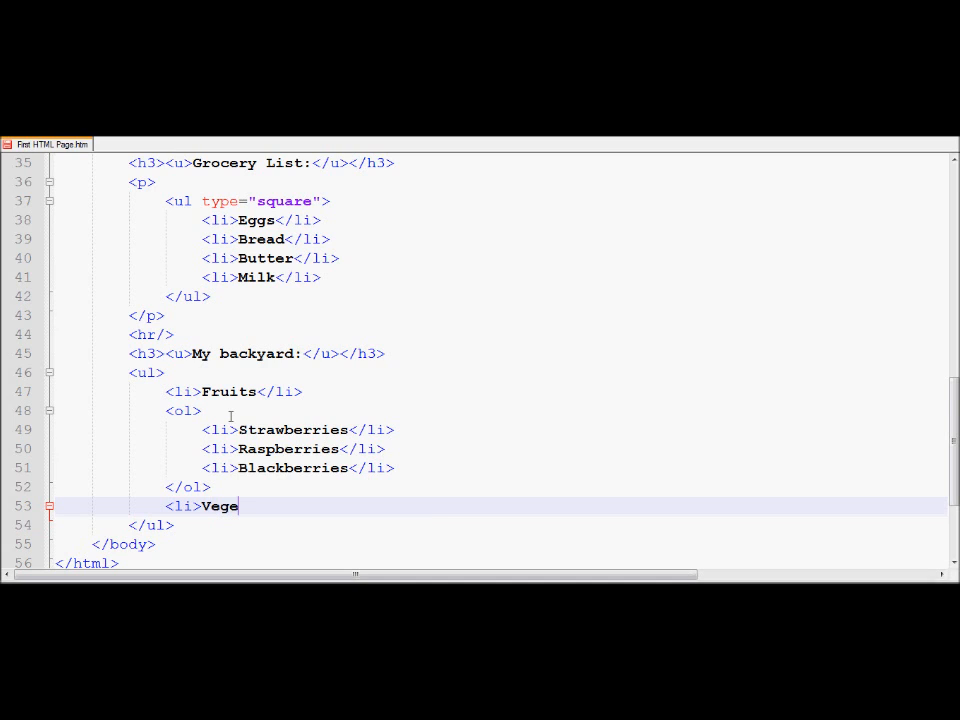
pyautogui.write('tables</li>')
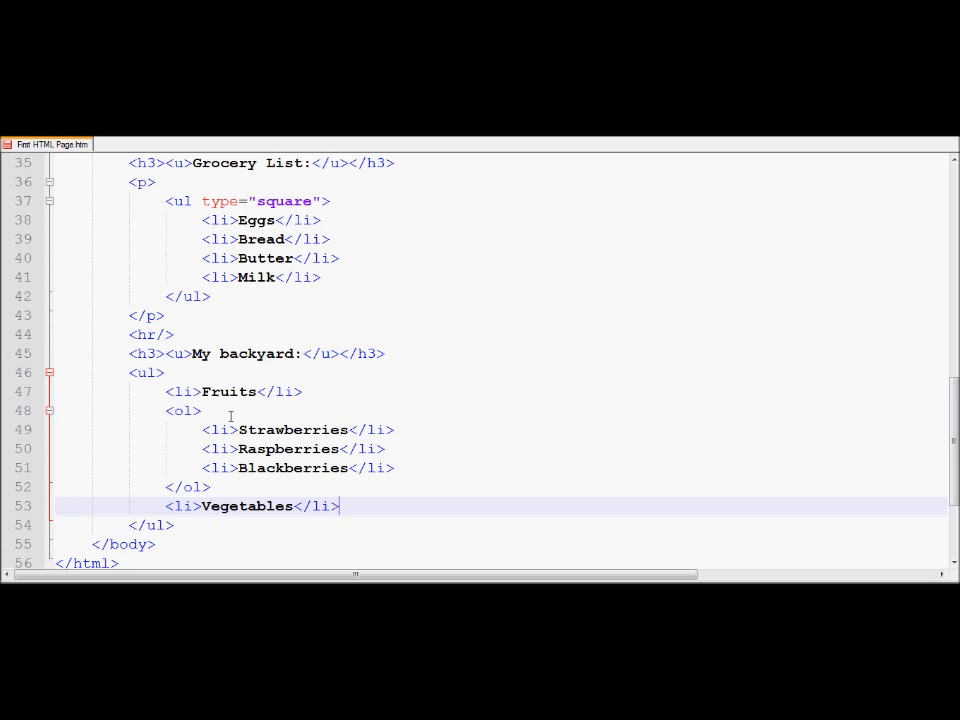
# Give Vegetables a nested <ol> of Green peppers, Red peppers, Spinach and Cilantro
pyautogui.scroll(-3)
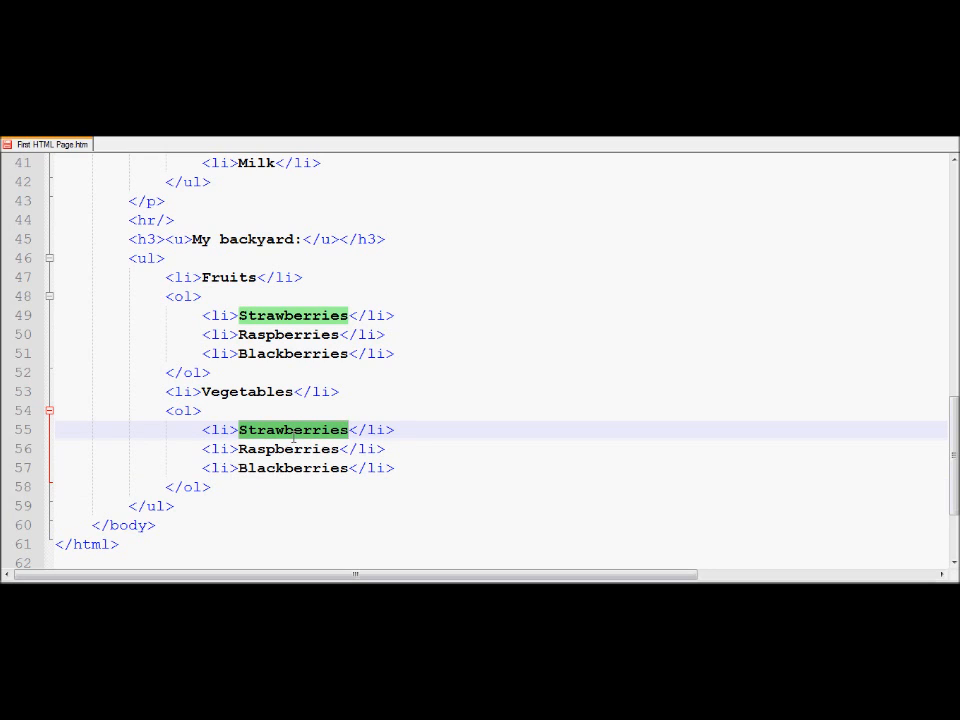
pyautogui.write('Green pepp')
pyautogui.click(294, 448)
pyautogui.write('ed pepp')
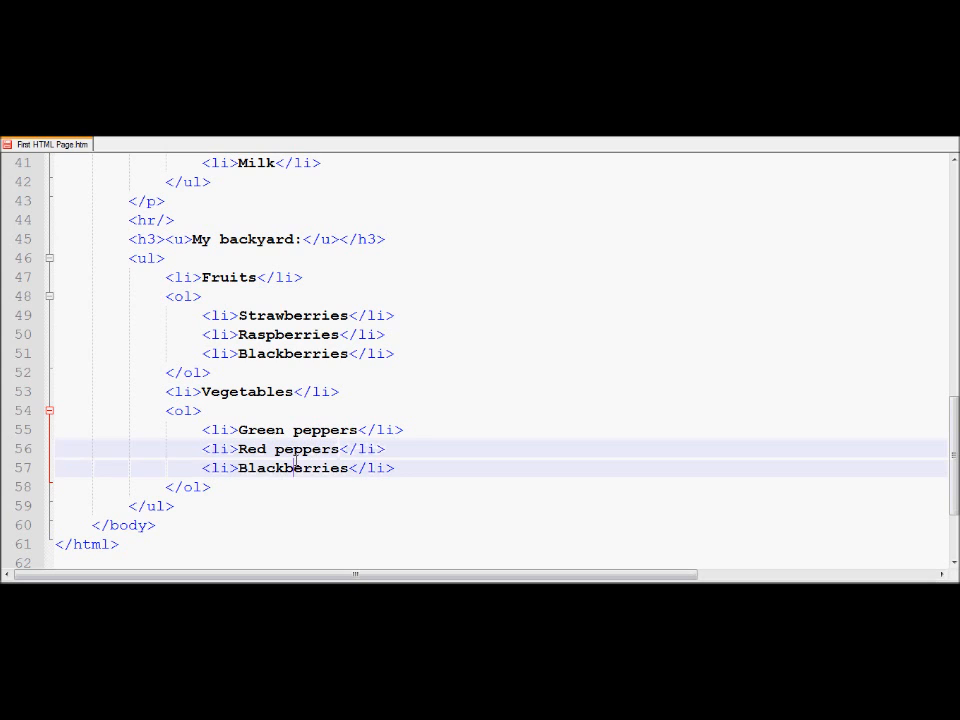
pyautogui.write('Spinach')
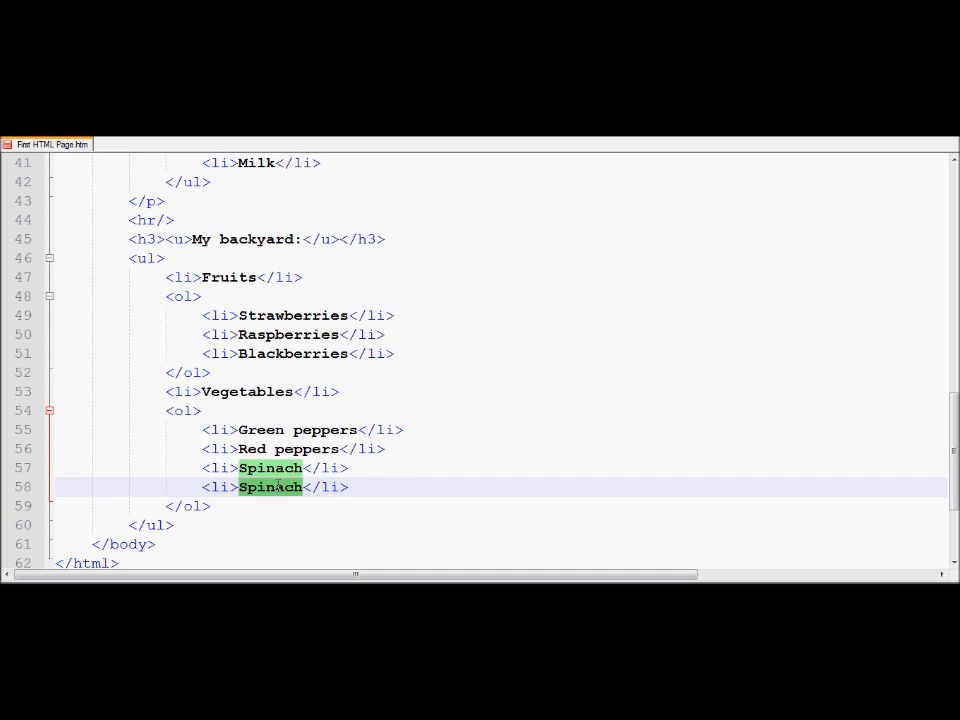
pyautogui.write('Cli')
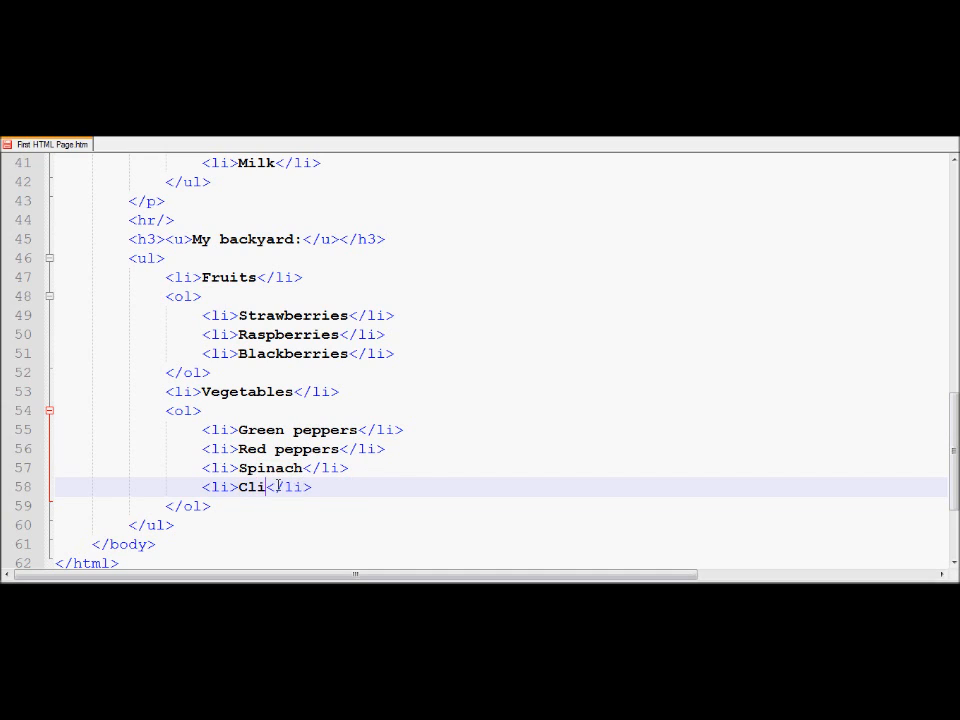
pyautogui.write('a')
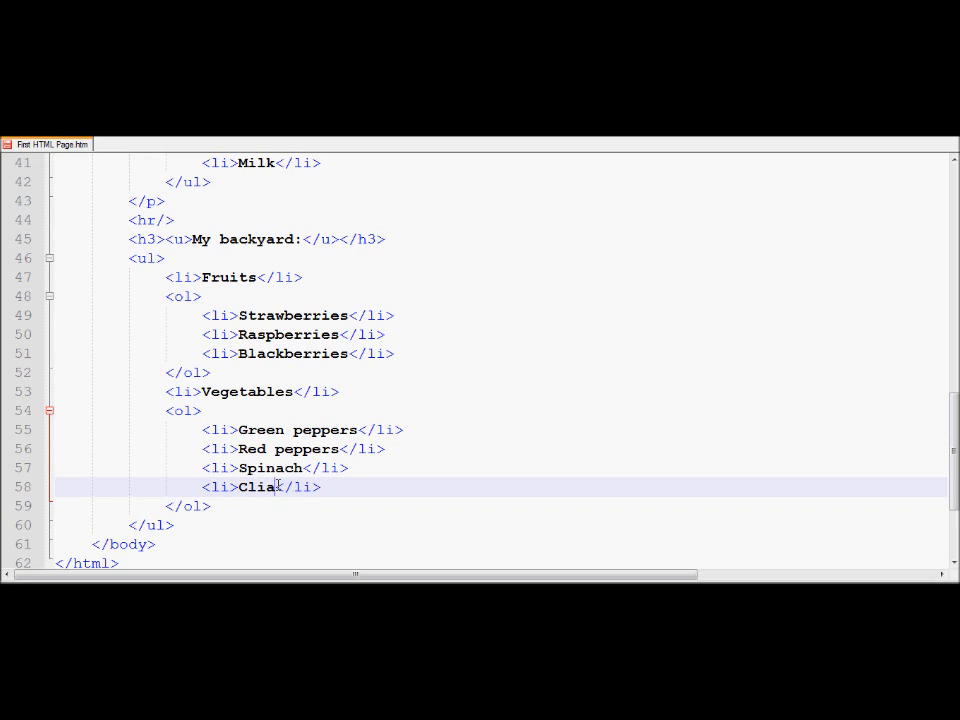
pyautogui.write('ntro')
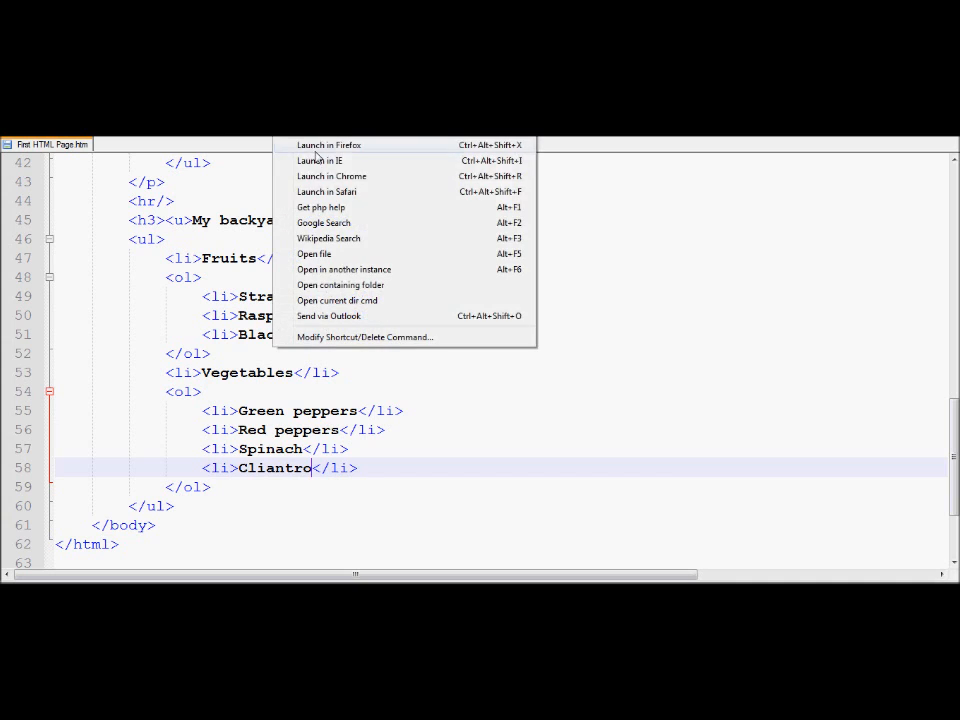
# Preview the page in Firefox and scroll down to the My backyard lists
pyautogui.click(328, 144)
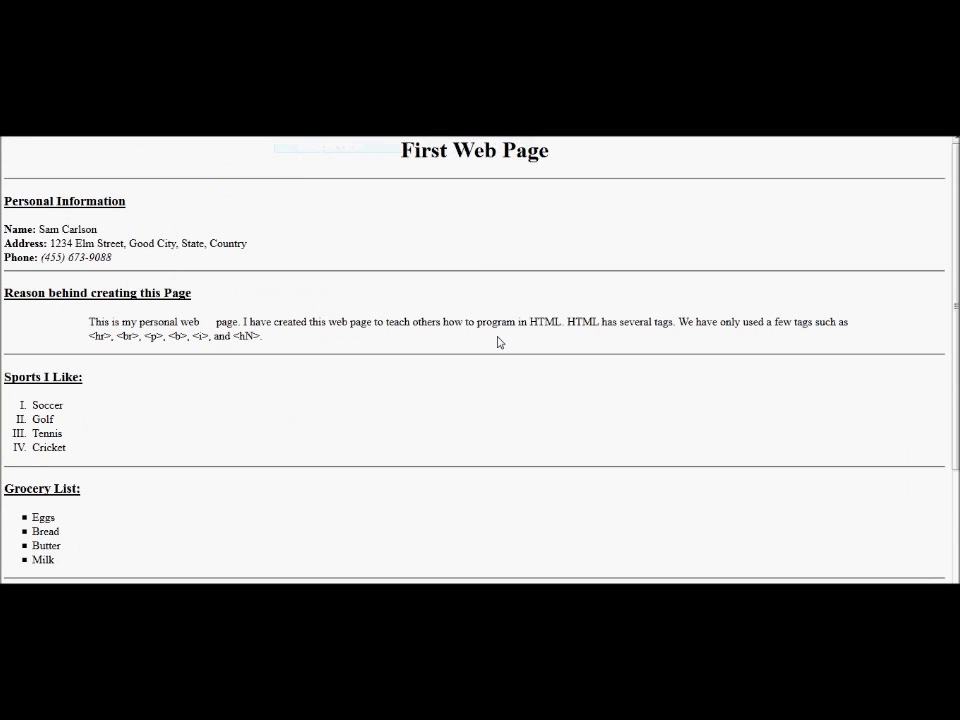
pyautogui.scroll(-3)
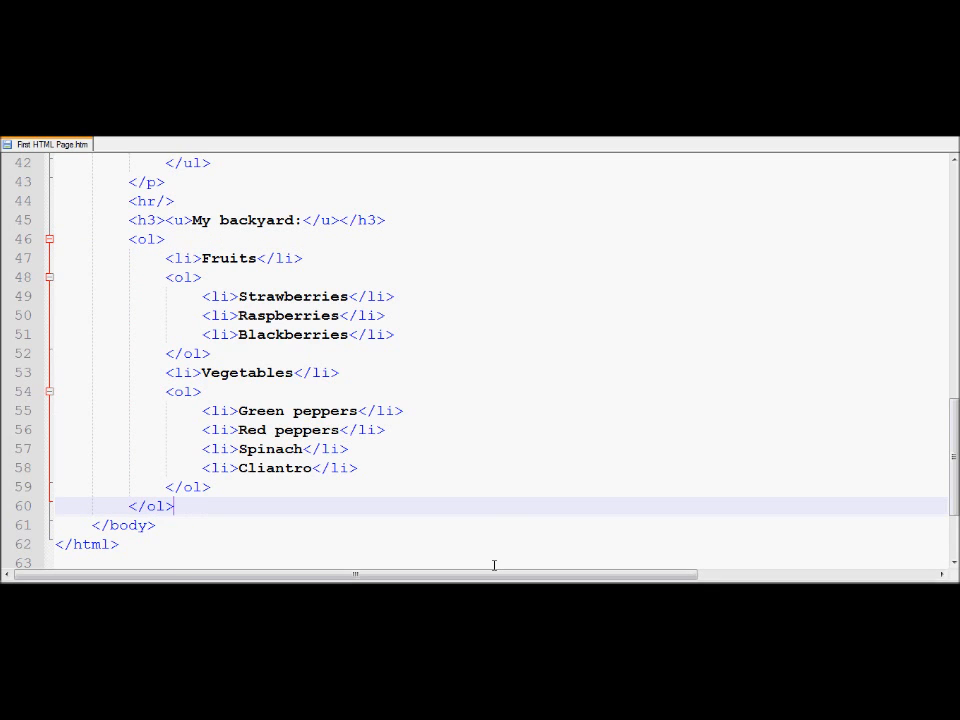
pyautogui.moveTo(264, 552)
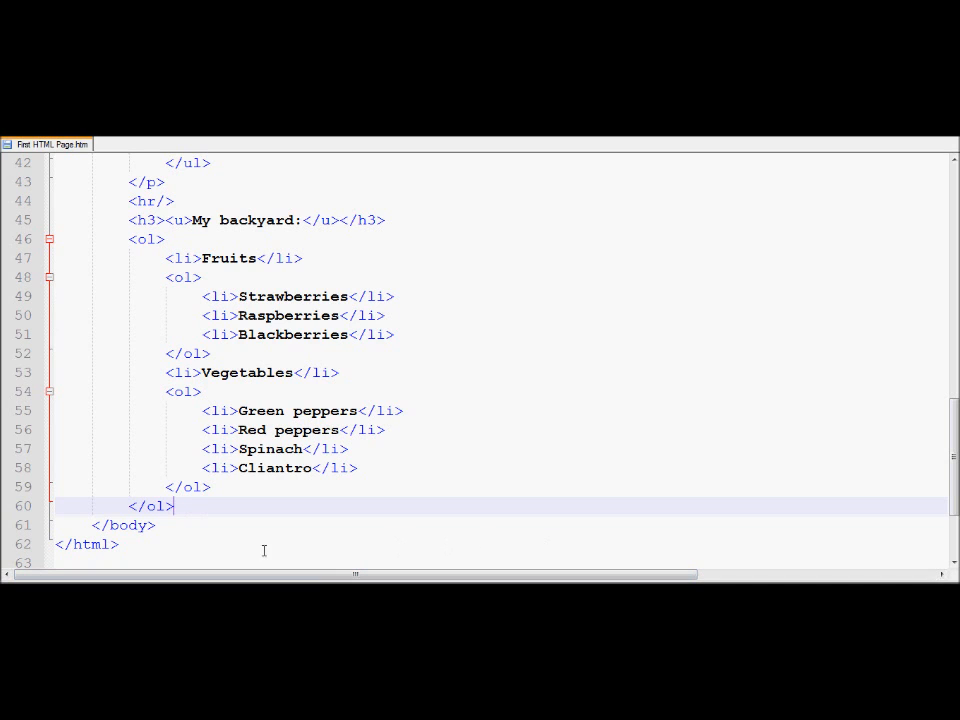
pyautogui.moveTo(284, 164)
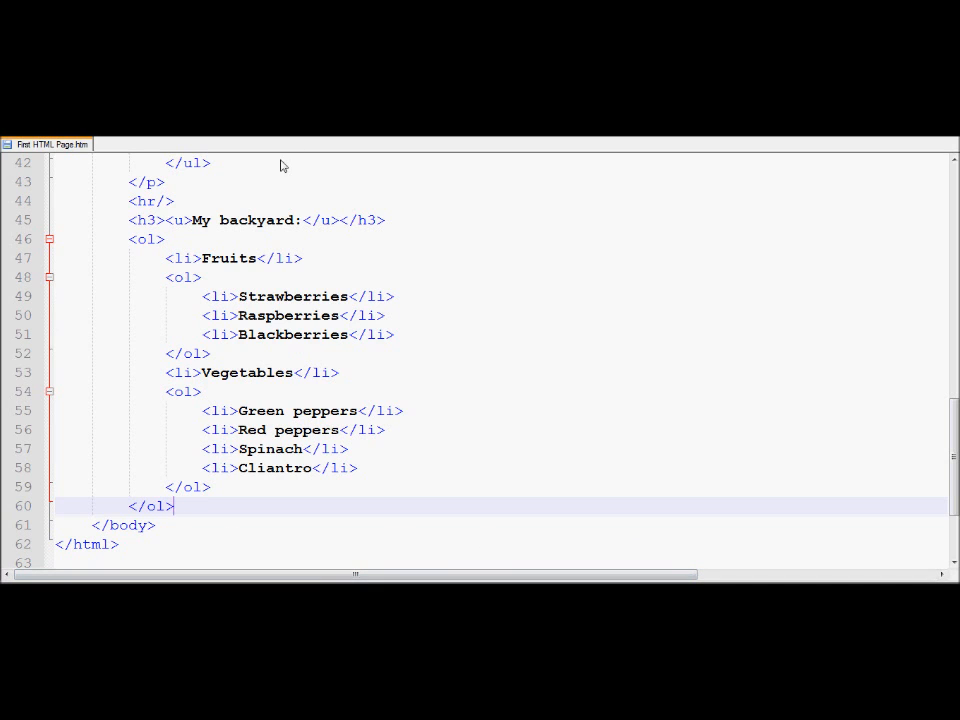